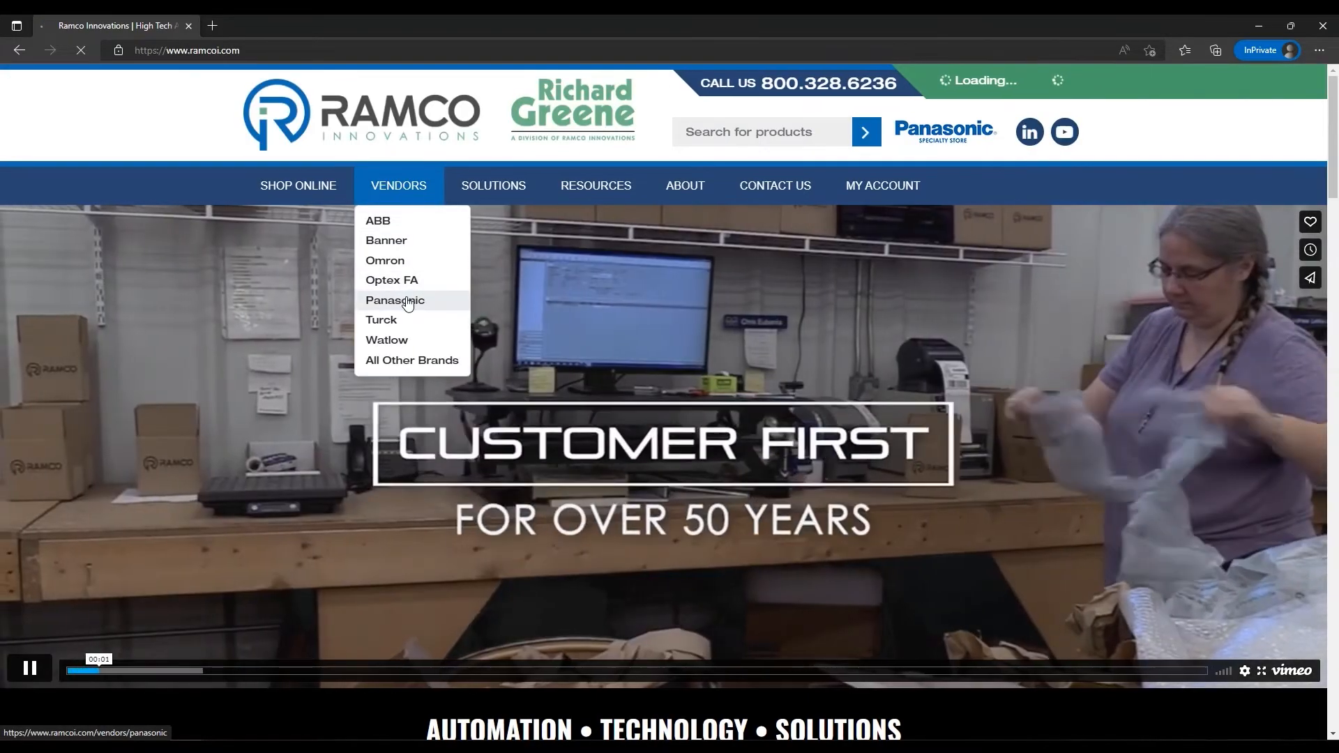
Step: Go to the Panasonic vendor page and scroll to its Measurement Sensors section with HG-T
click(395, 300)
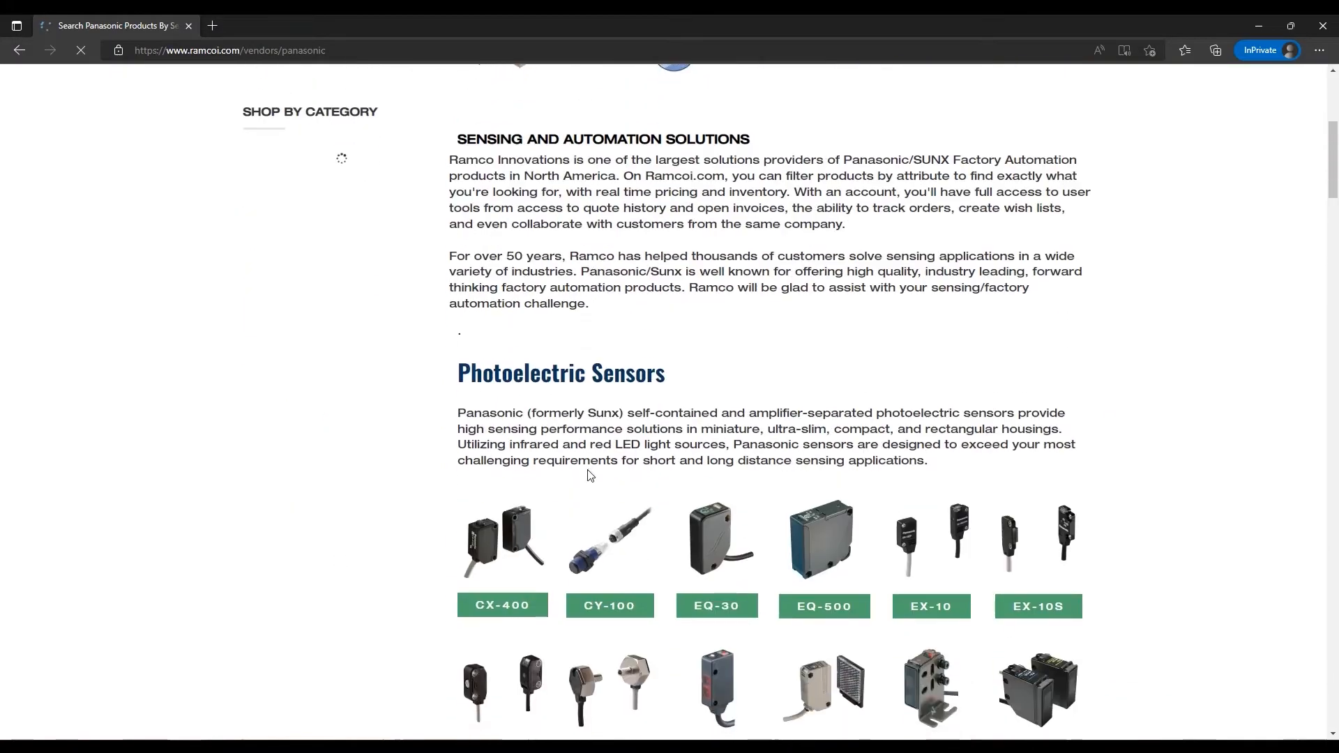
scroll(down, 3)
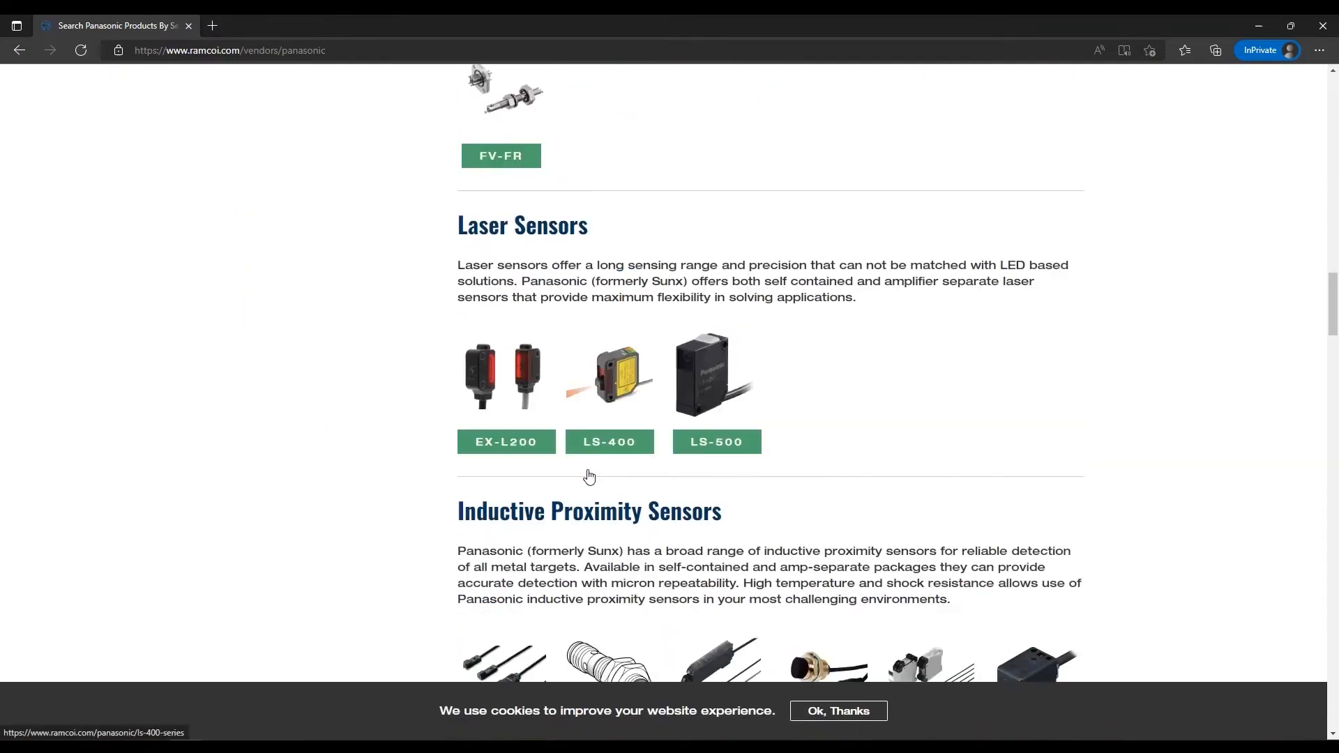
scroll(down, 3)
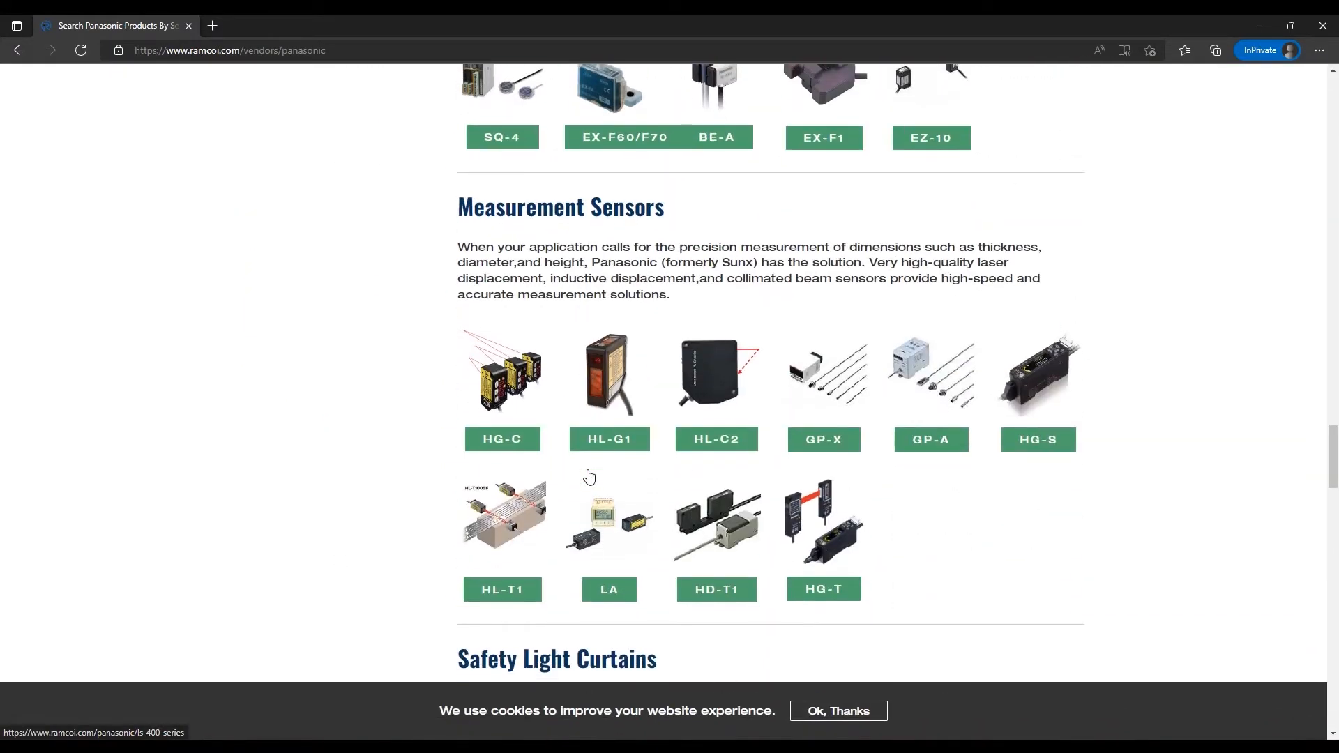
mouse_move(831, 539)
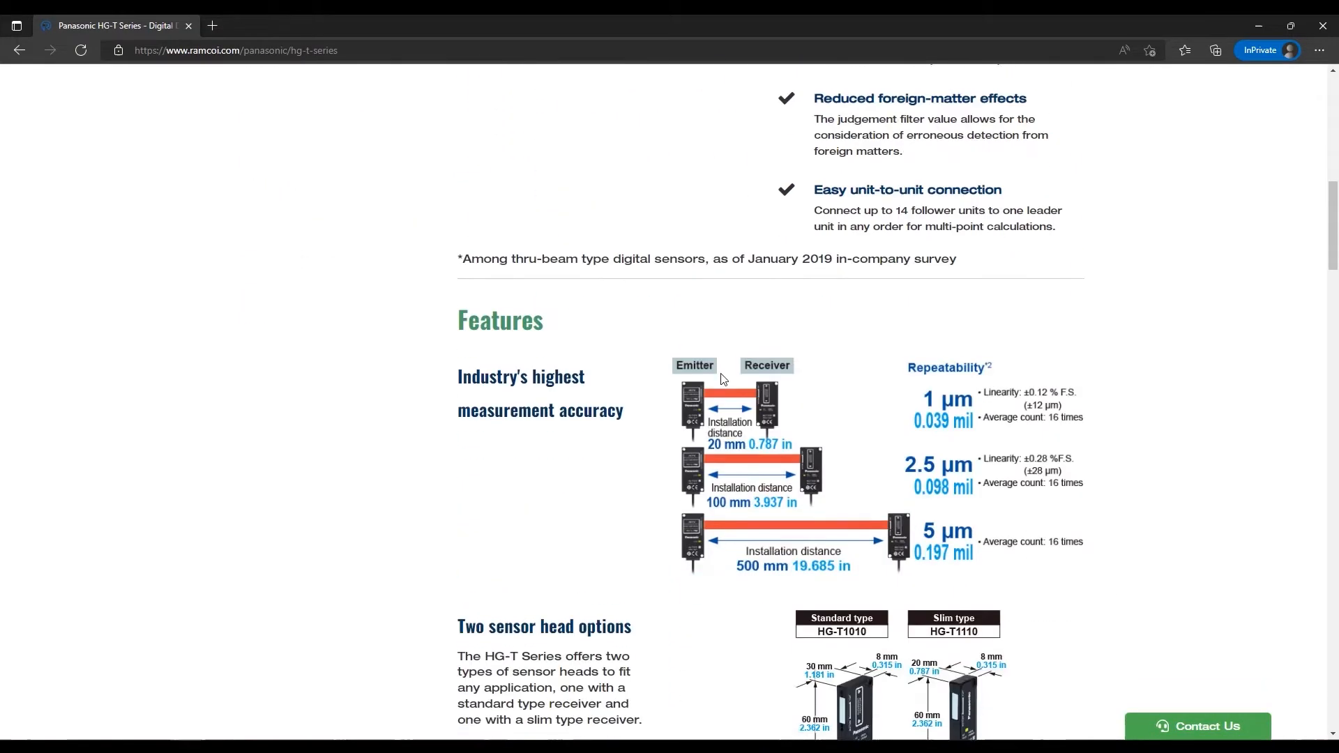
Step: Scroll the HG-T series page down to Resources with the Windows 64bit HG-T Config Software download
scroll(down, 3)
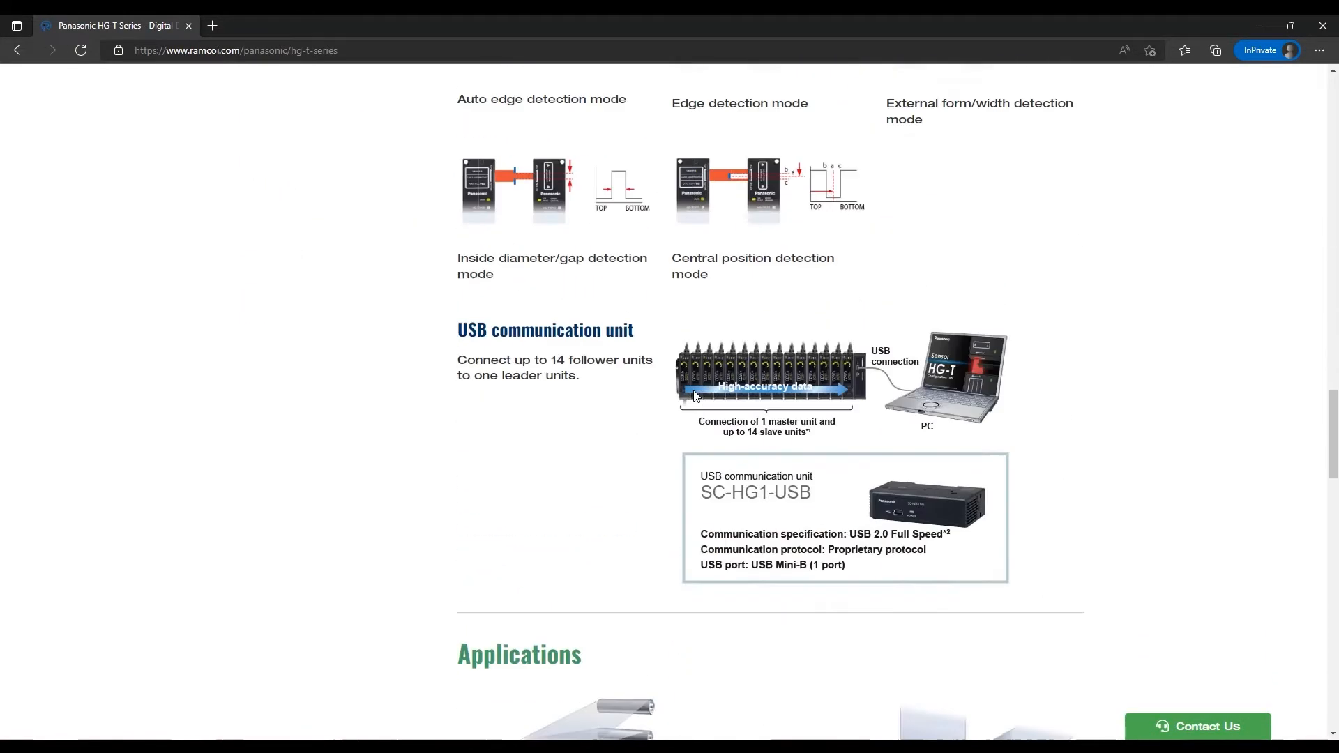
scroll(down, 3)
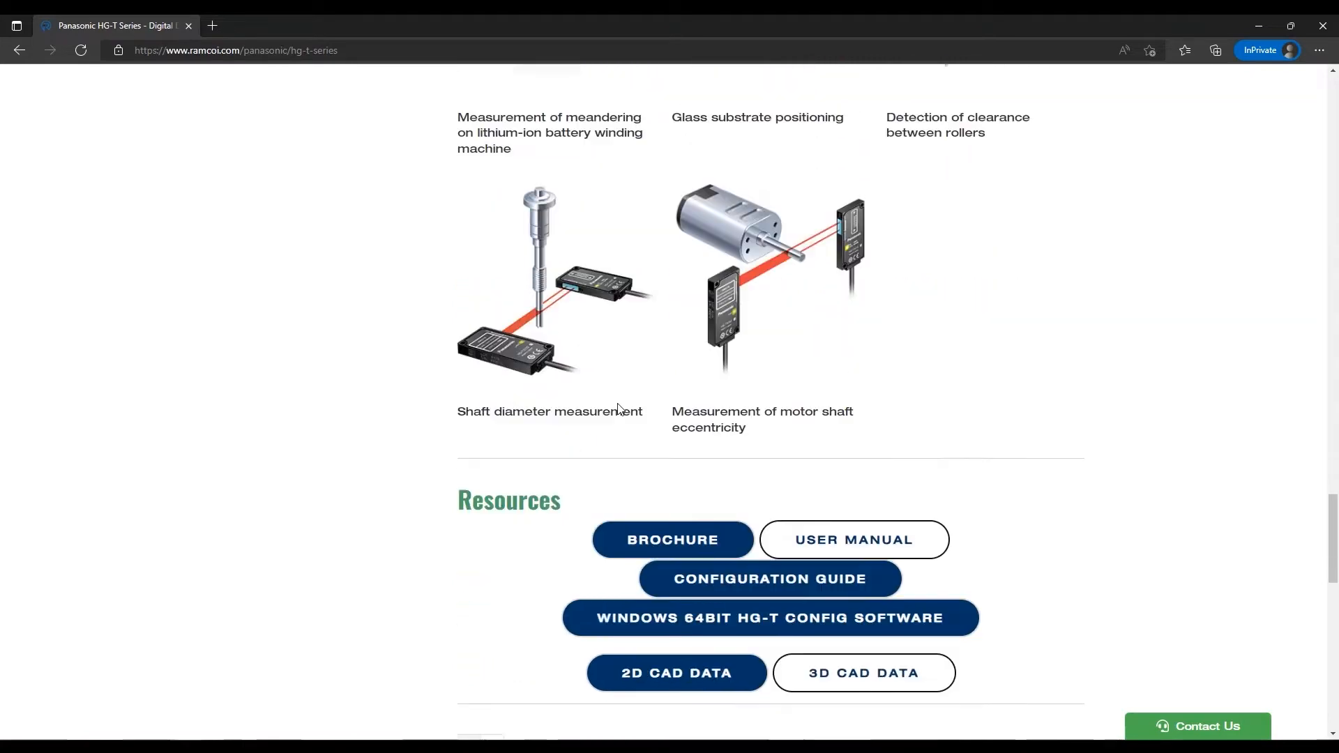
scroll(down, 3)
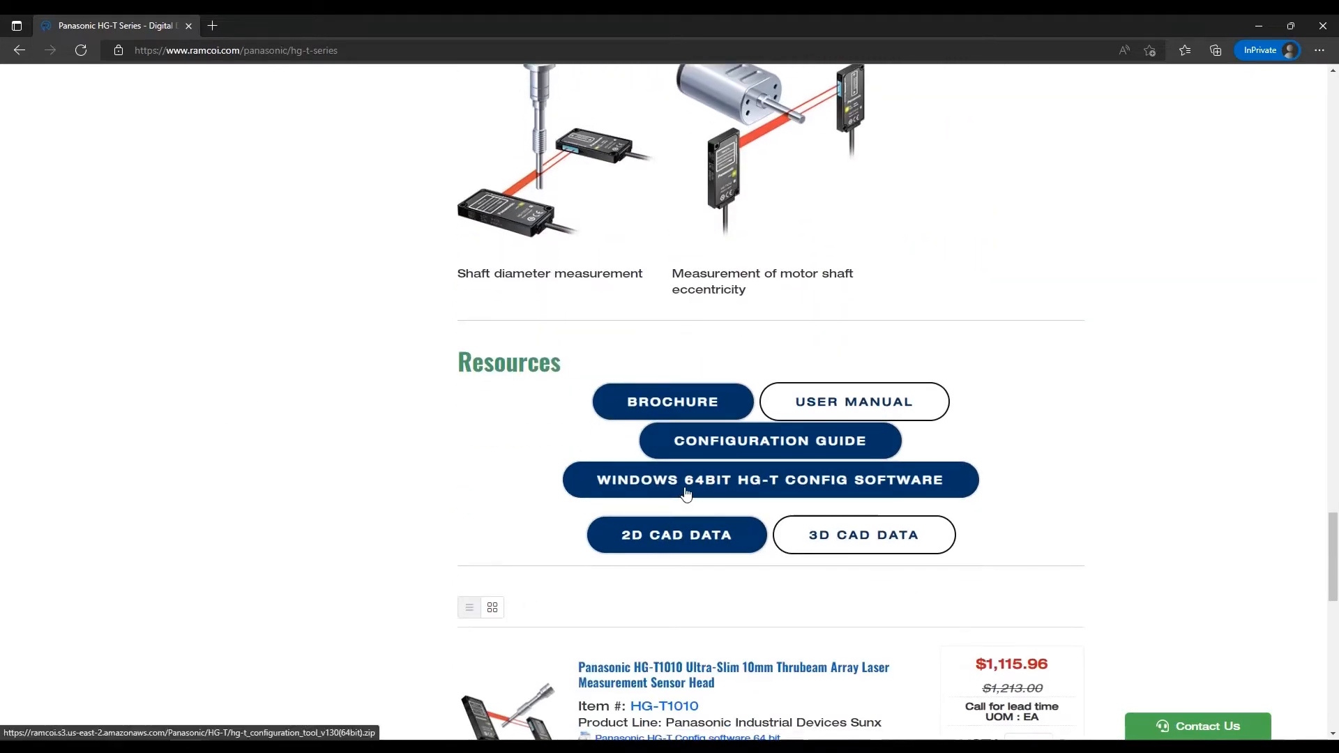
mouse_move(791, 487)
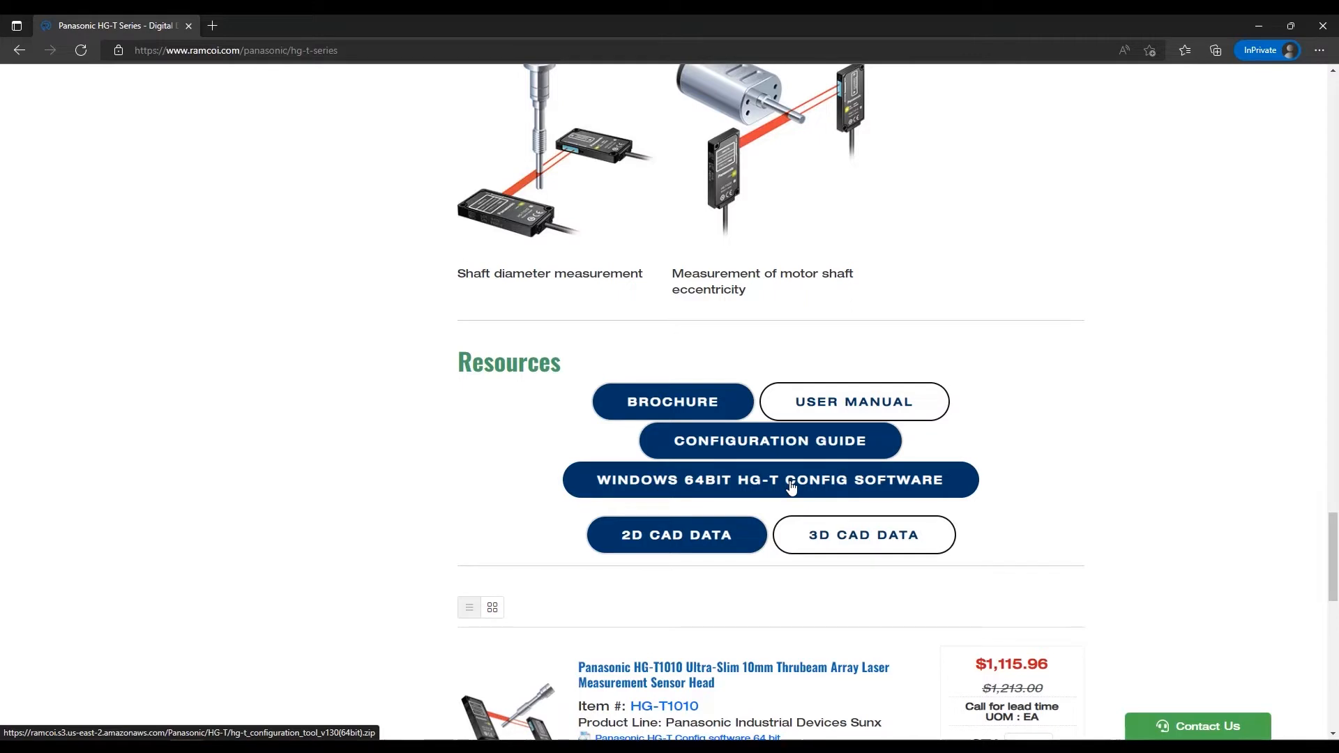
mouse_move(377, 474)
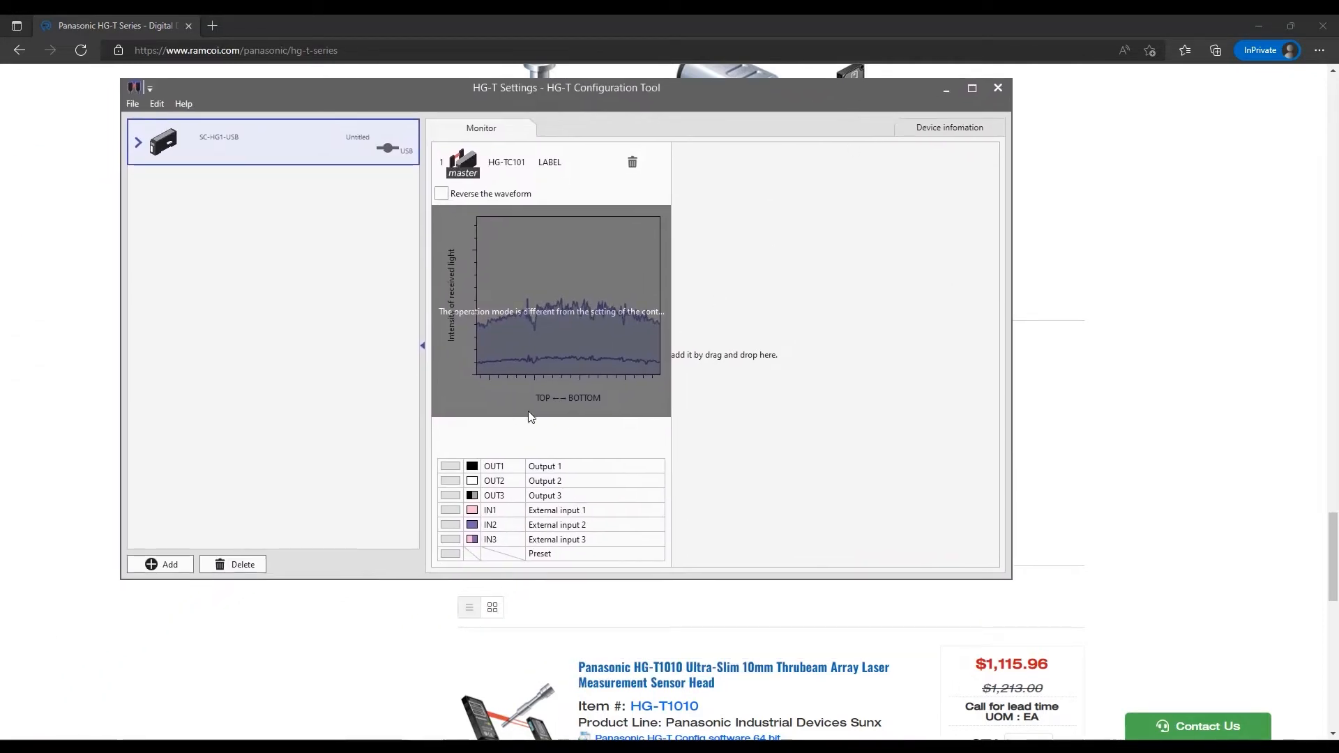
mouse_move(240, 293)
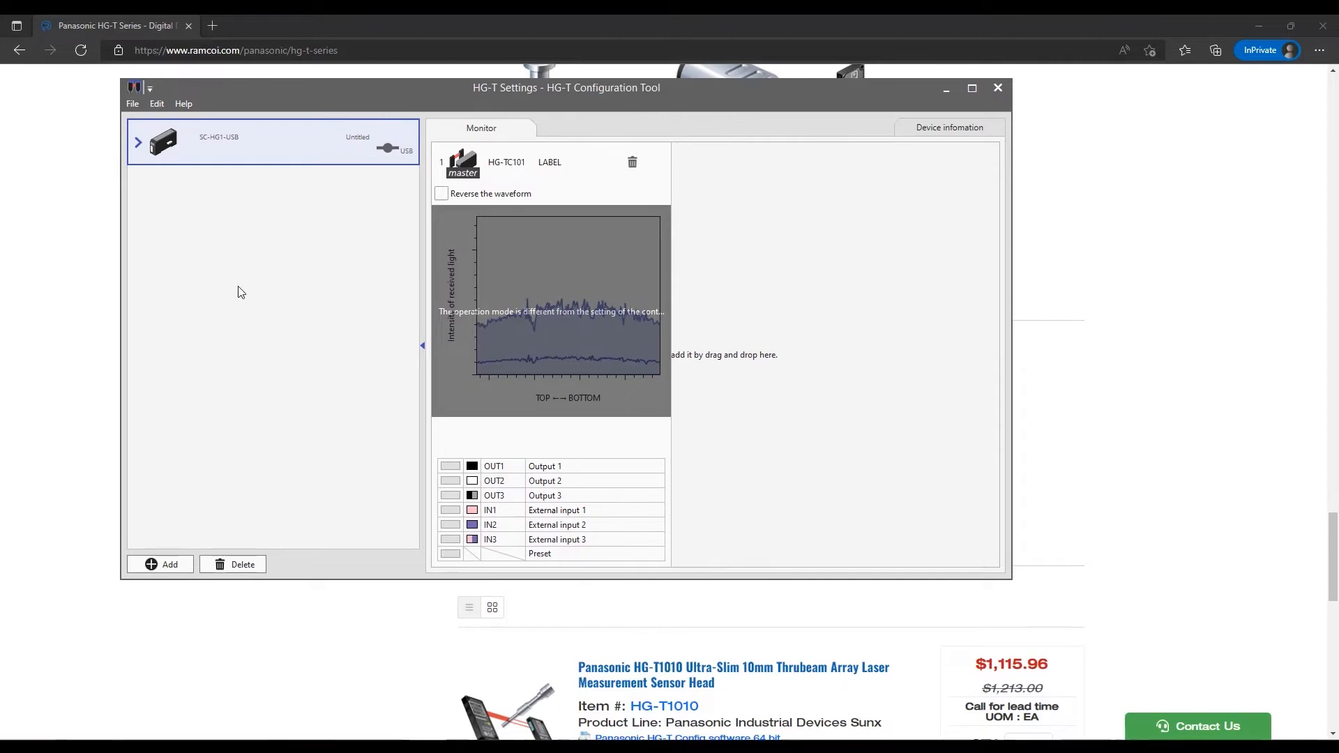
mouse_move(300, 366)
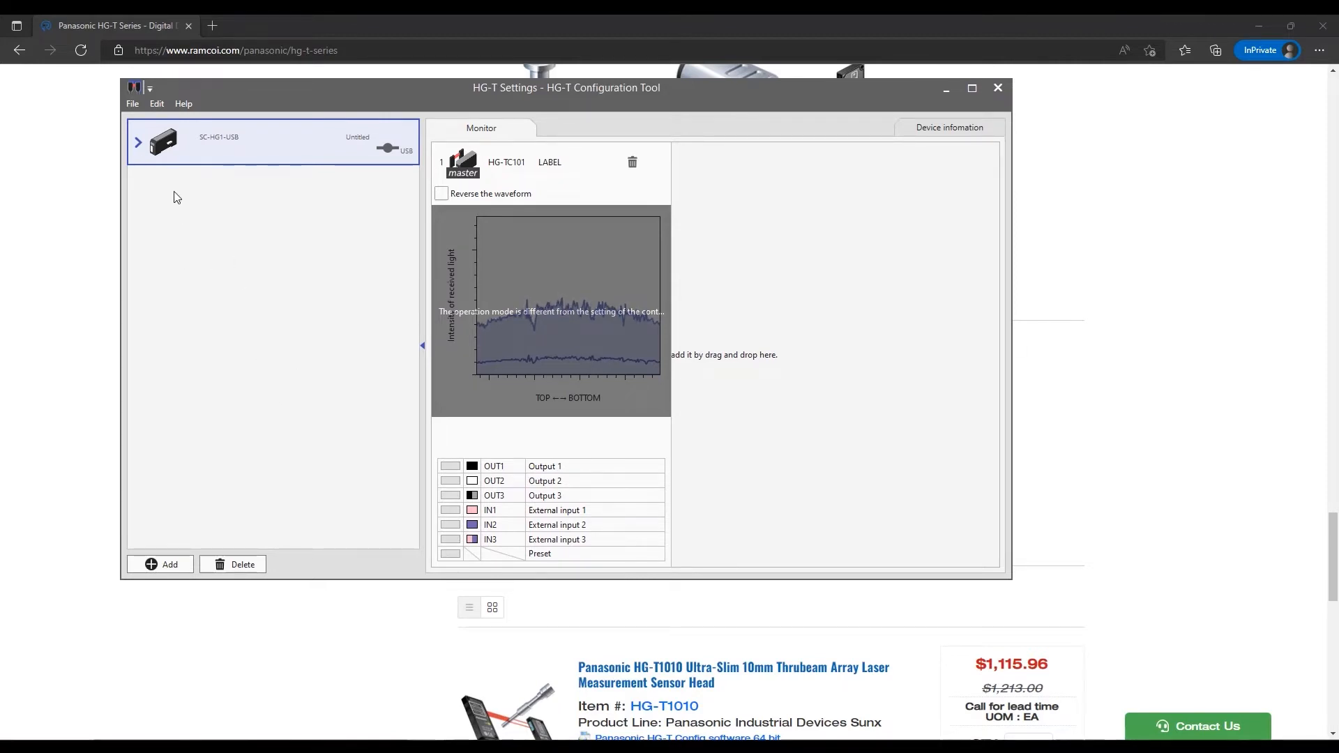
Step: Expand the SC-HG1-USB unit and select its master HG-TC101 controller
click(137, 142)
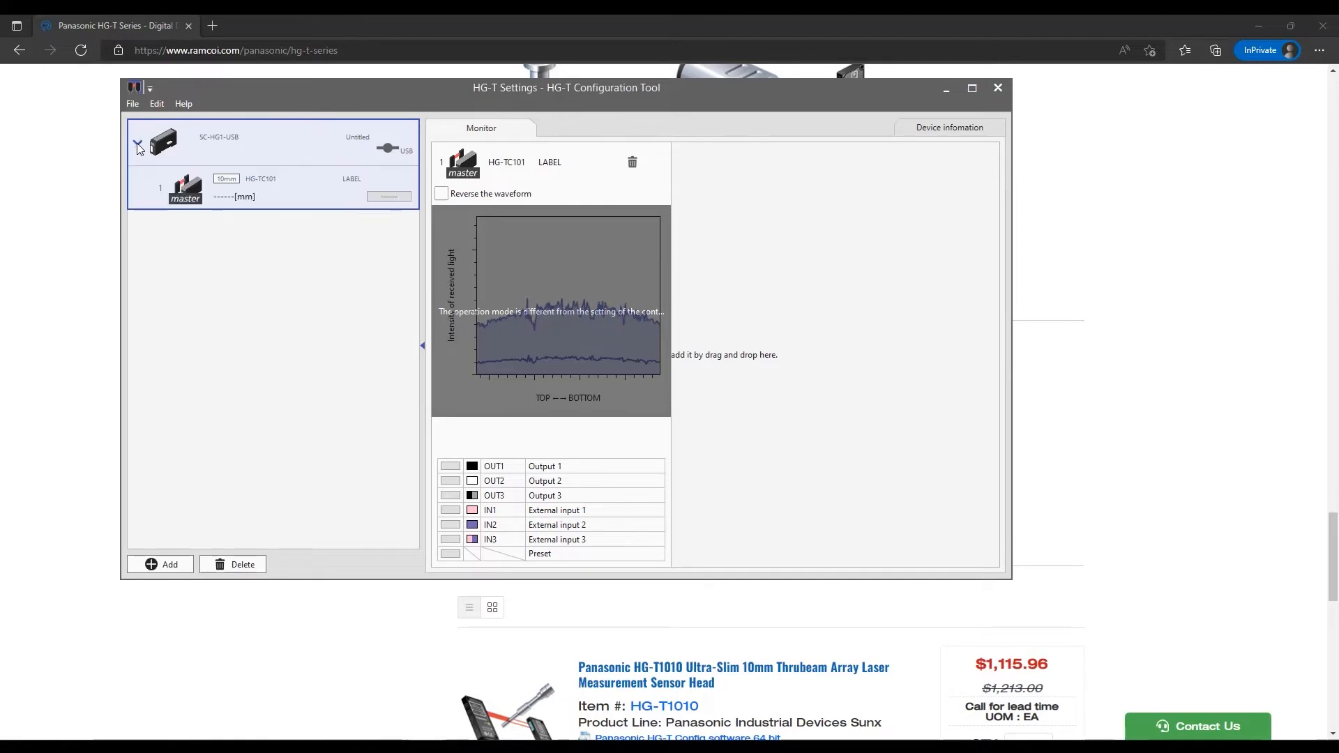
click(138, 146)
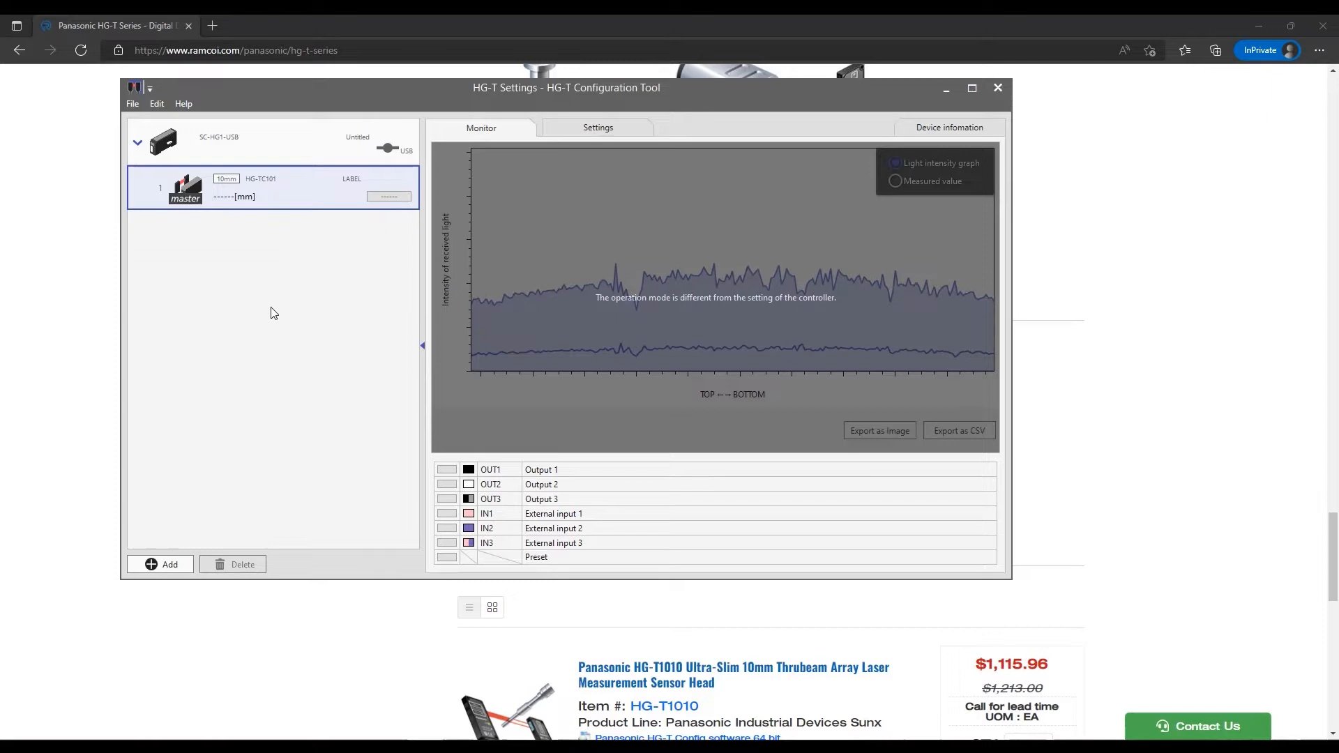
Step: Read the HG-TC101's stored settings from the controller and maximize the window
click(597, 127)
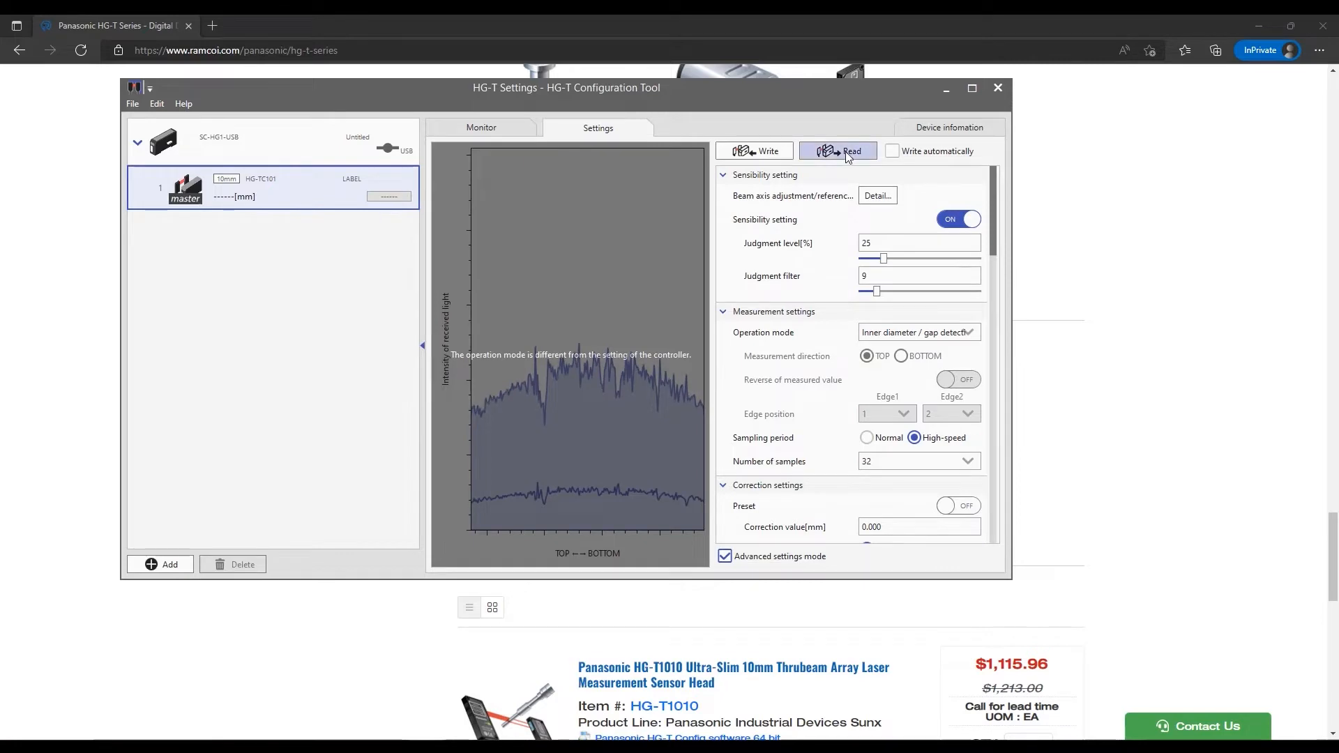
click(843, 151)
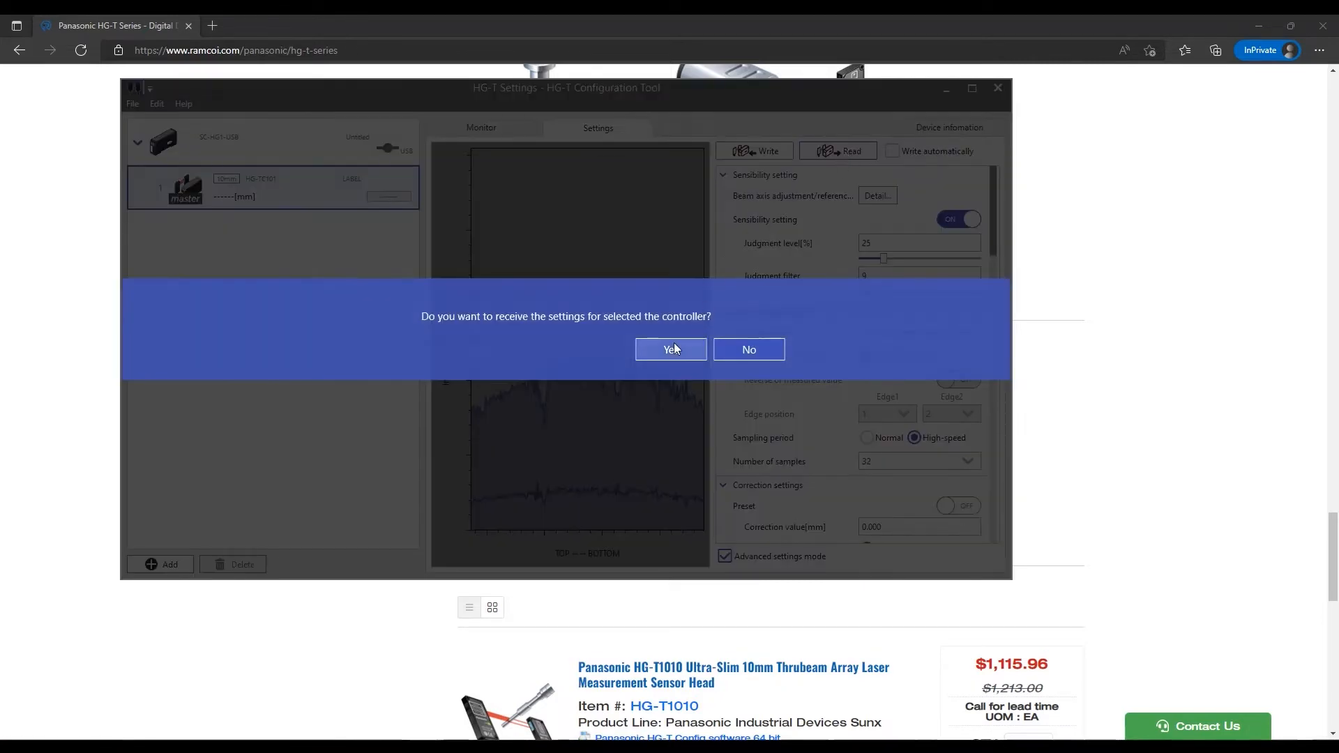
click(670, 349)
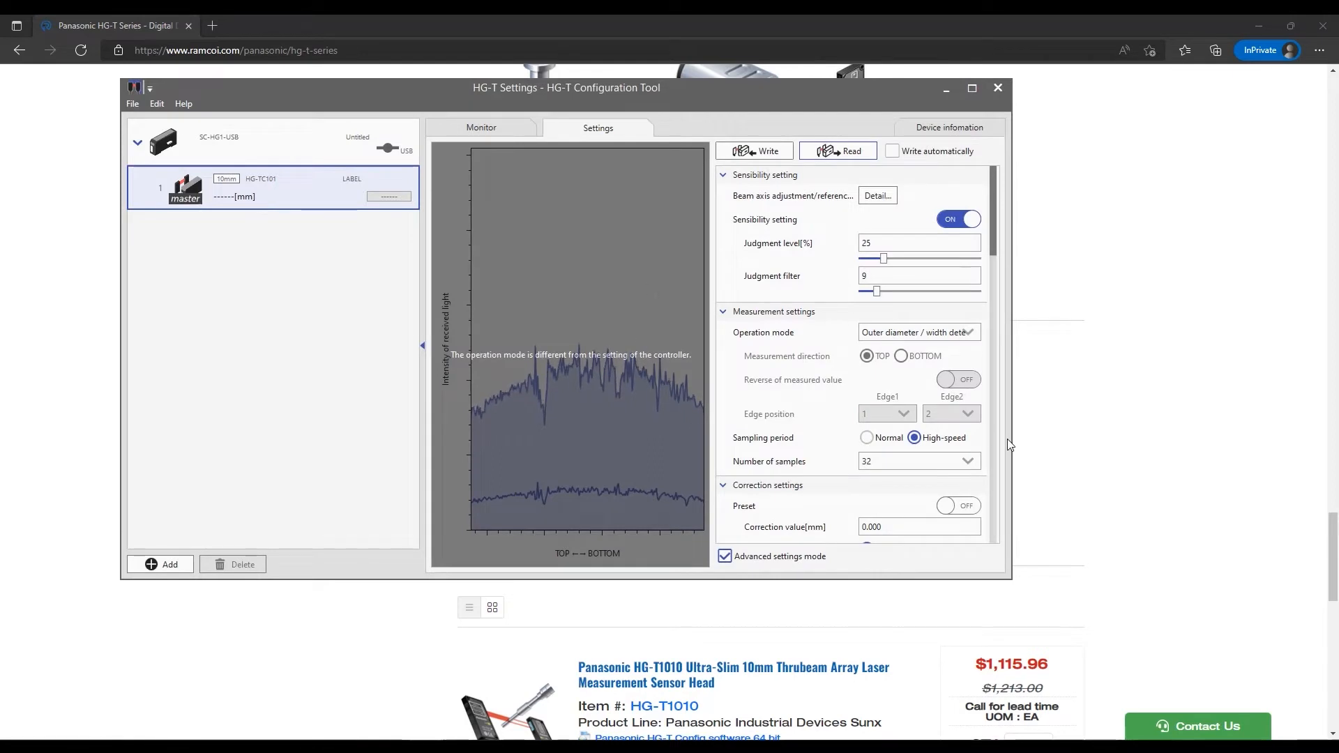
mouse_move(1043, 603)
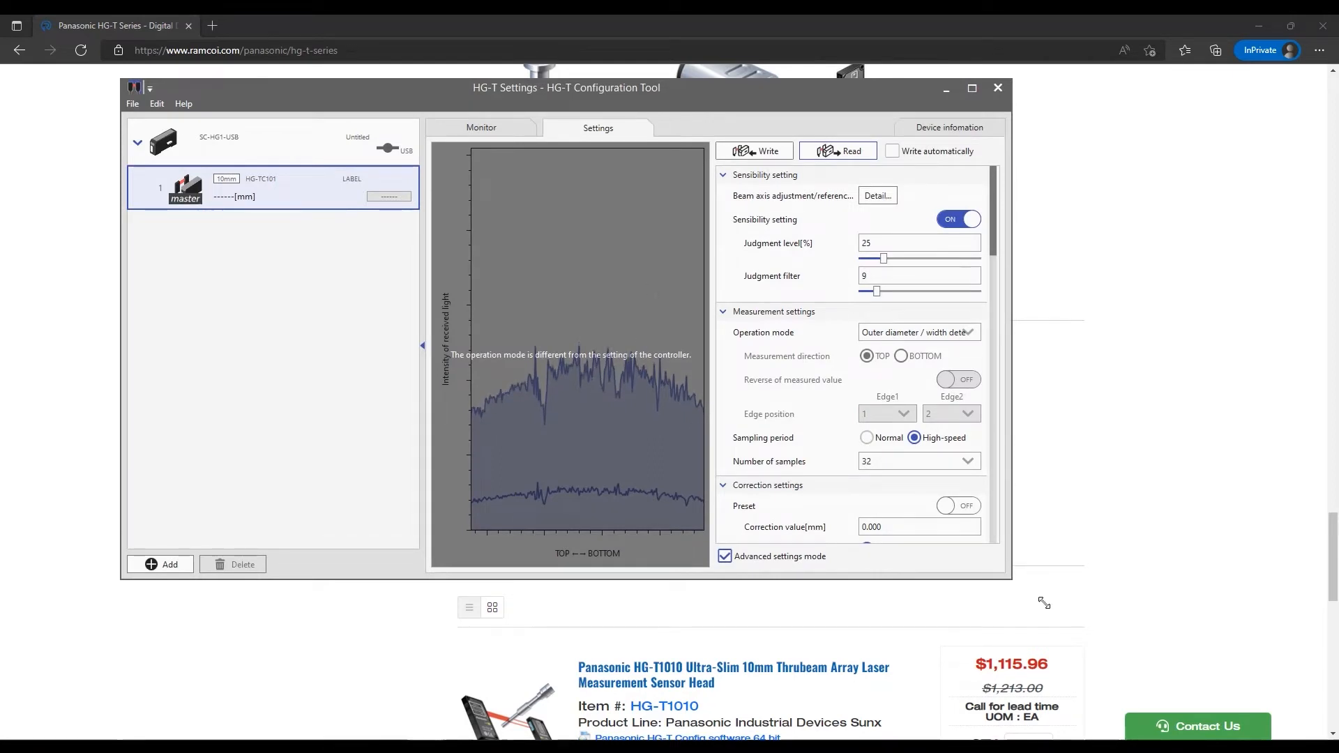
click(971, 88)
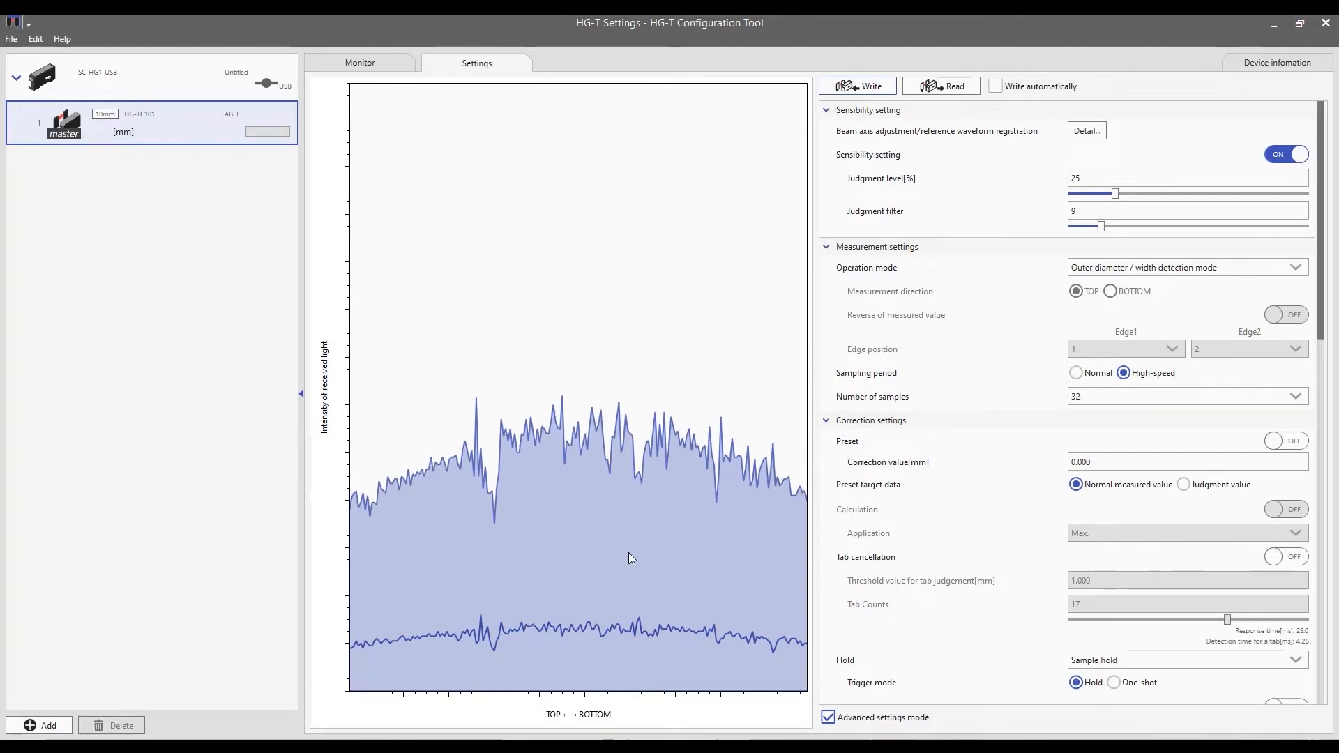
mouse_move(625, 594)
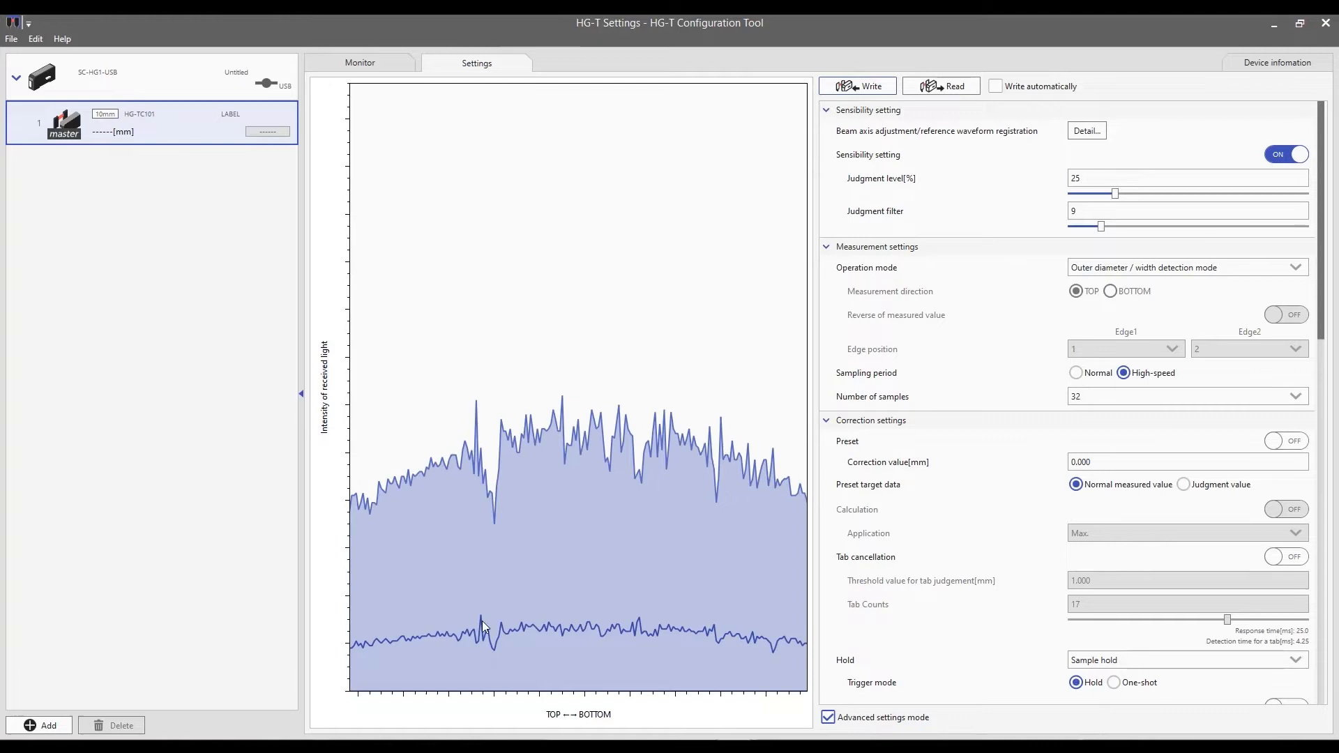
mouse_move(510, 558)
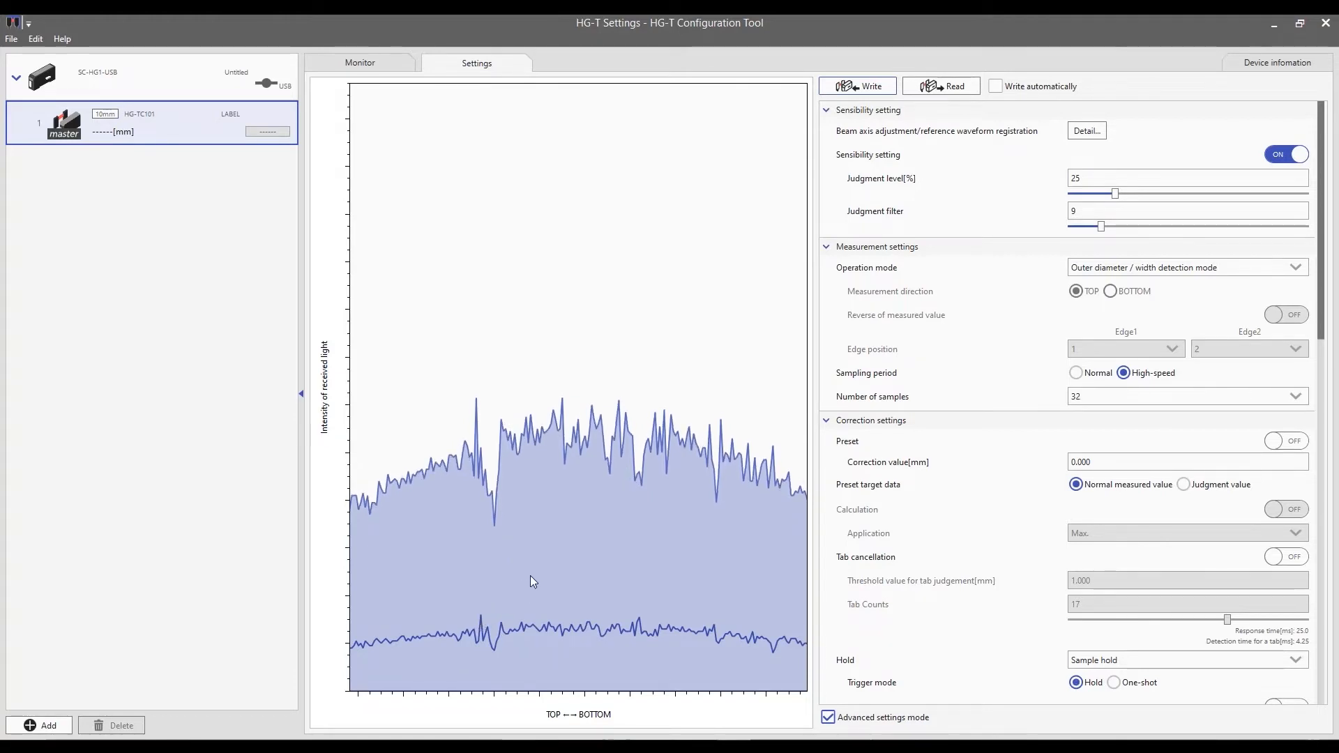
mouse_move(597, 562)
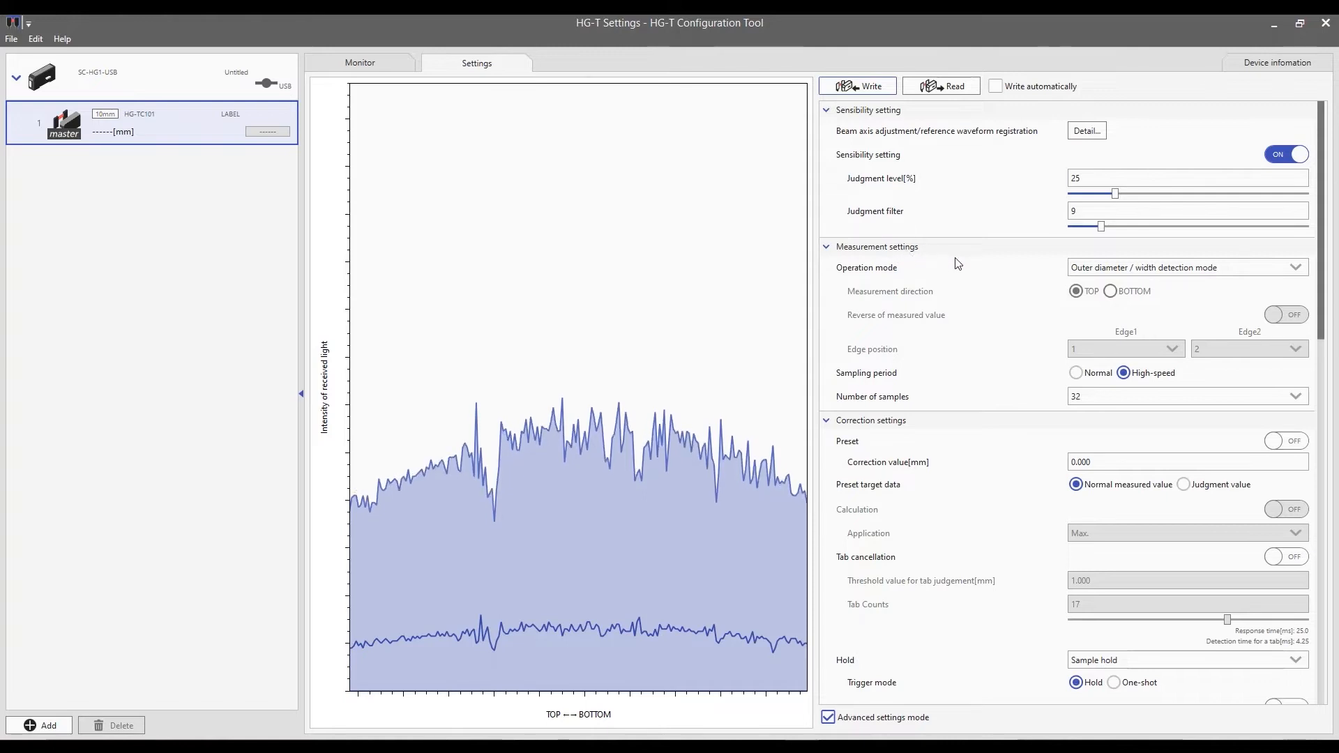
mouse_move(882, 274)
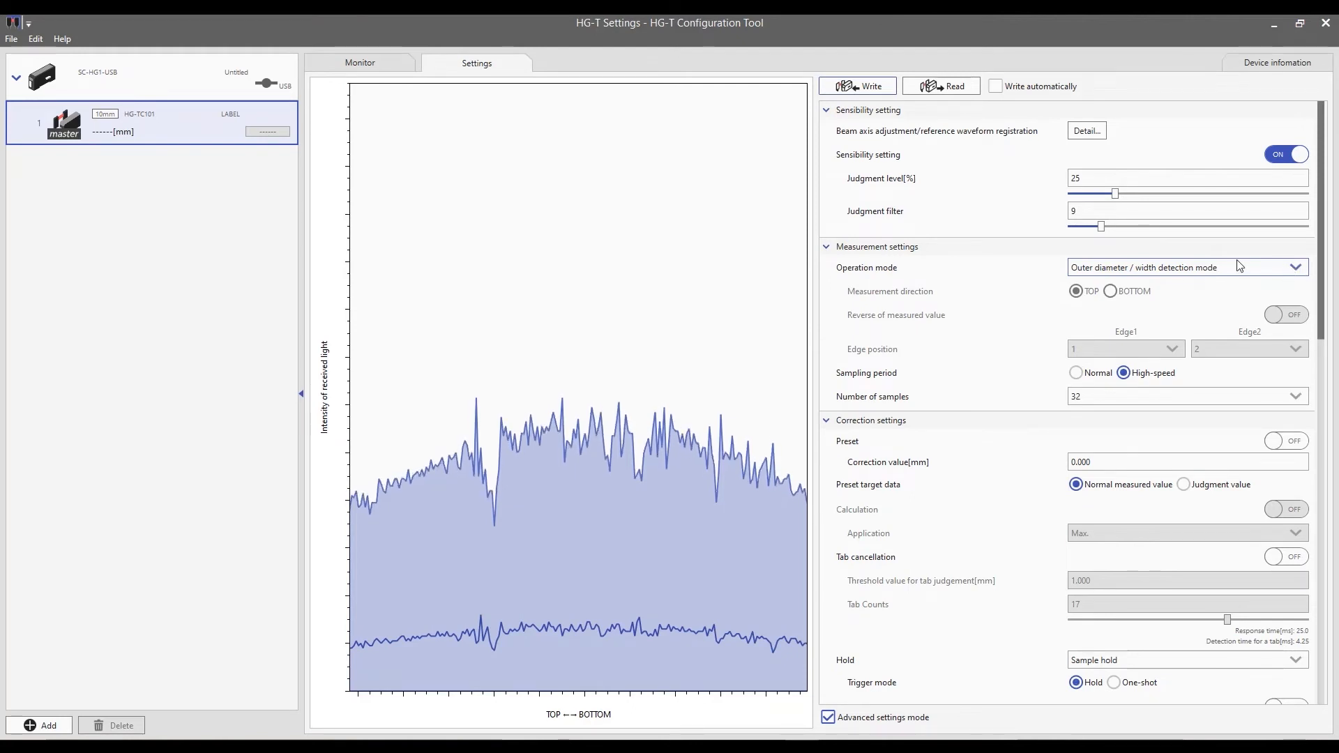
Step: Change the operation mode to Edge detection mode with direction TOP
click(1295, 268)
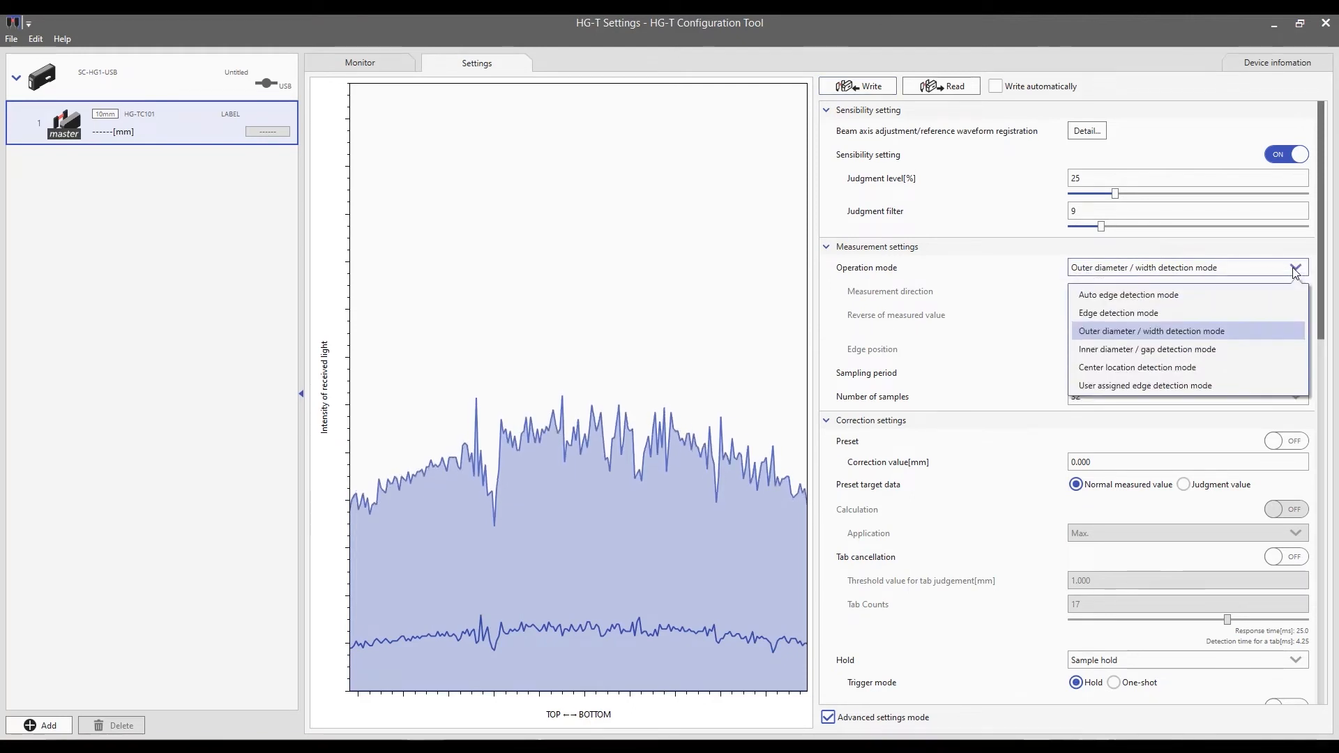
mouse_move(1169, 315)
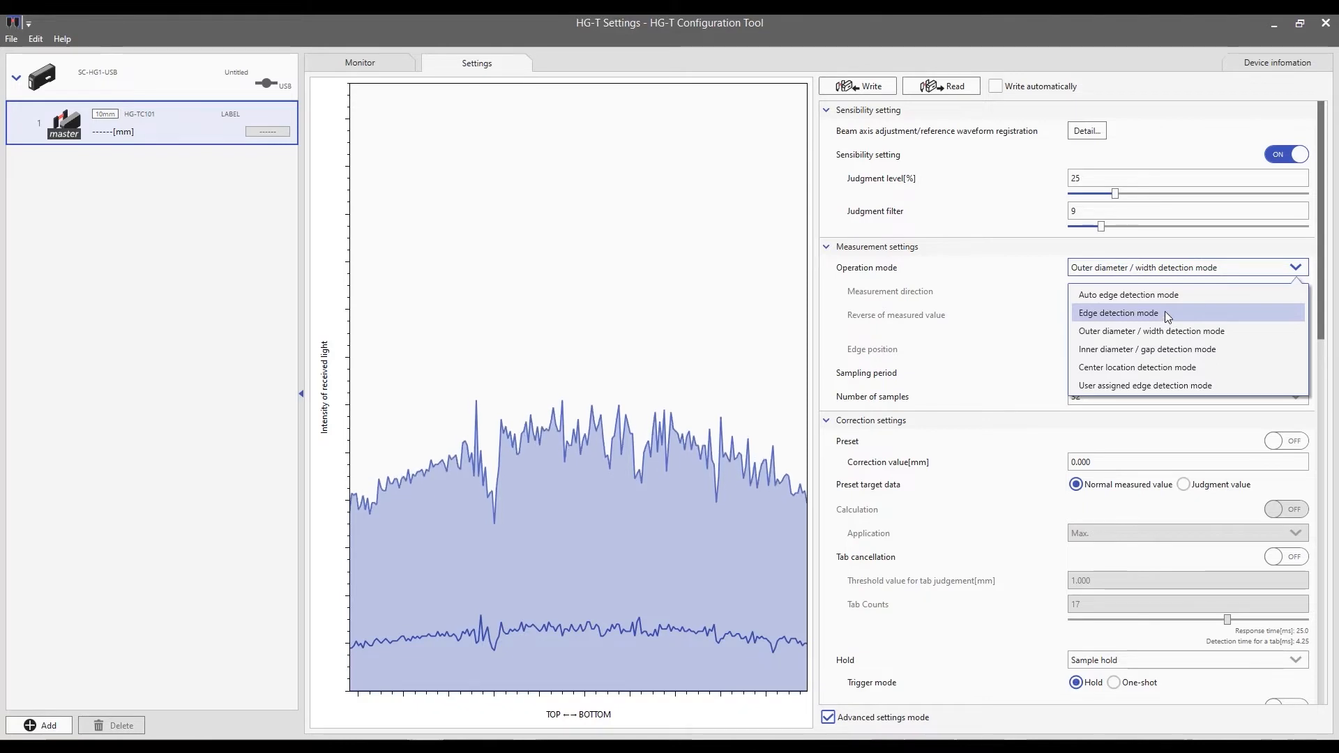
click(1117, 312)
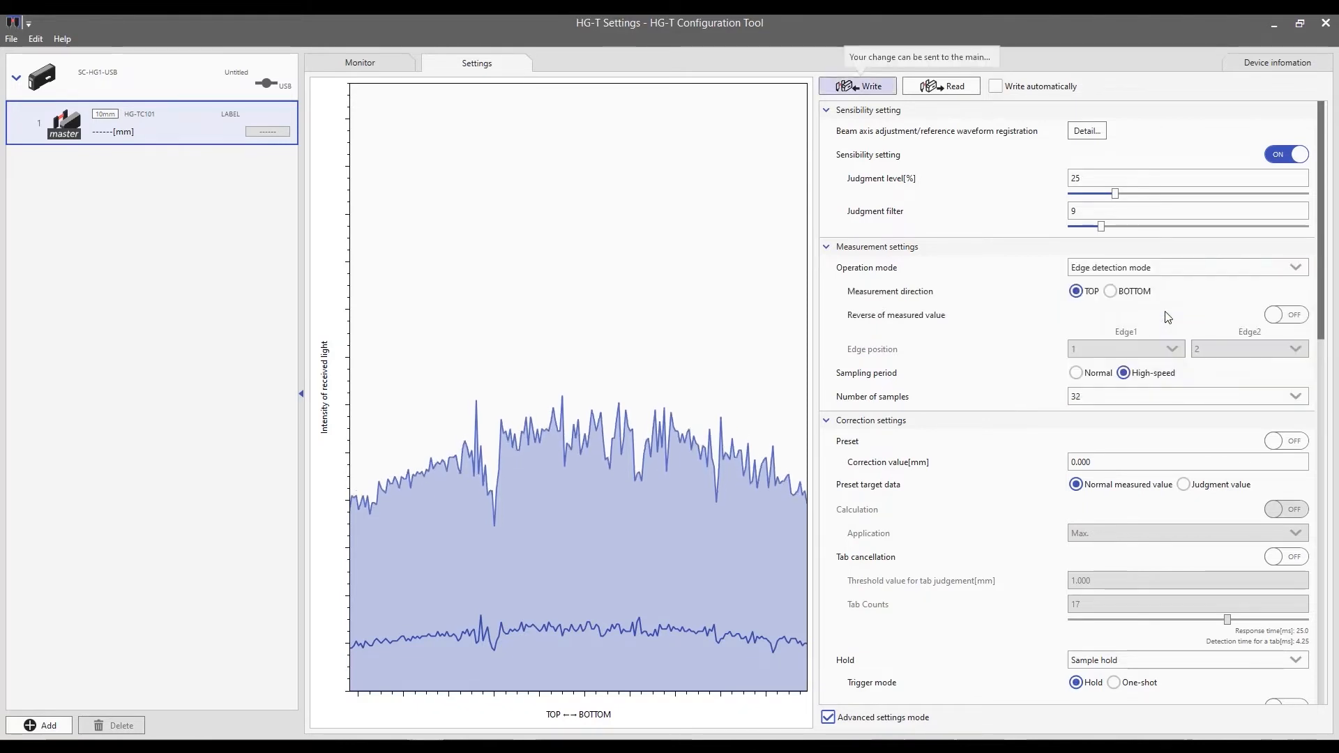
mouse_move(1044, 321)
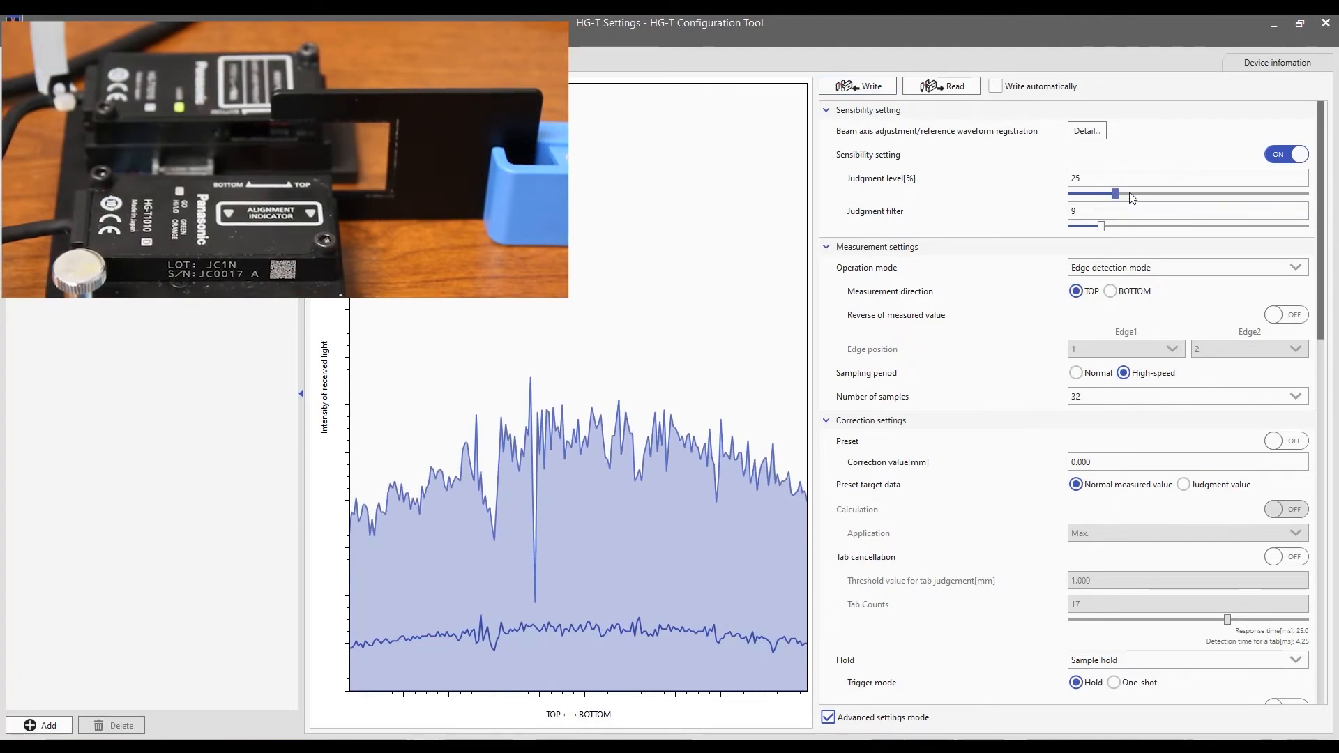
Step: Raise the judgment level slider from 25 to 45 and write the settings to the controller
drag(1113, 194, 1163, 194)
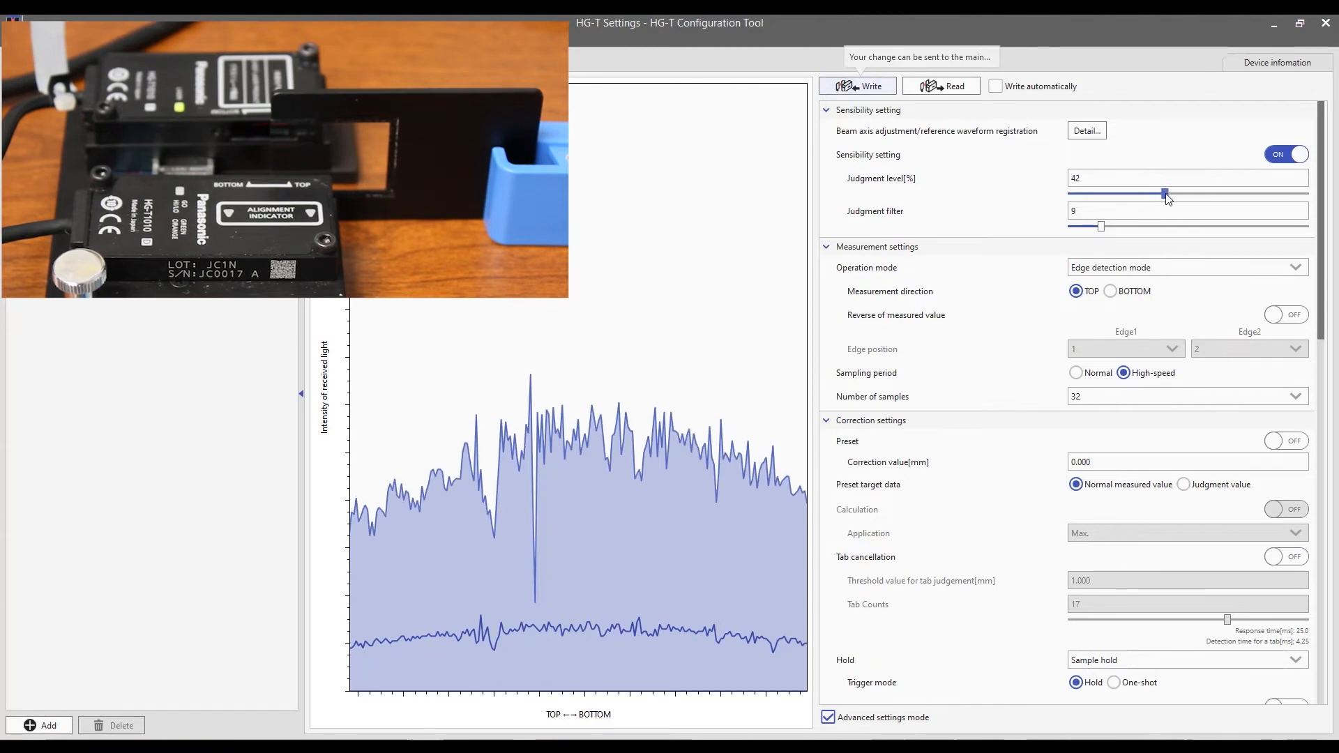
drag(1163, 193, 1173, 192)
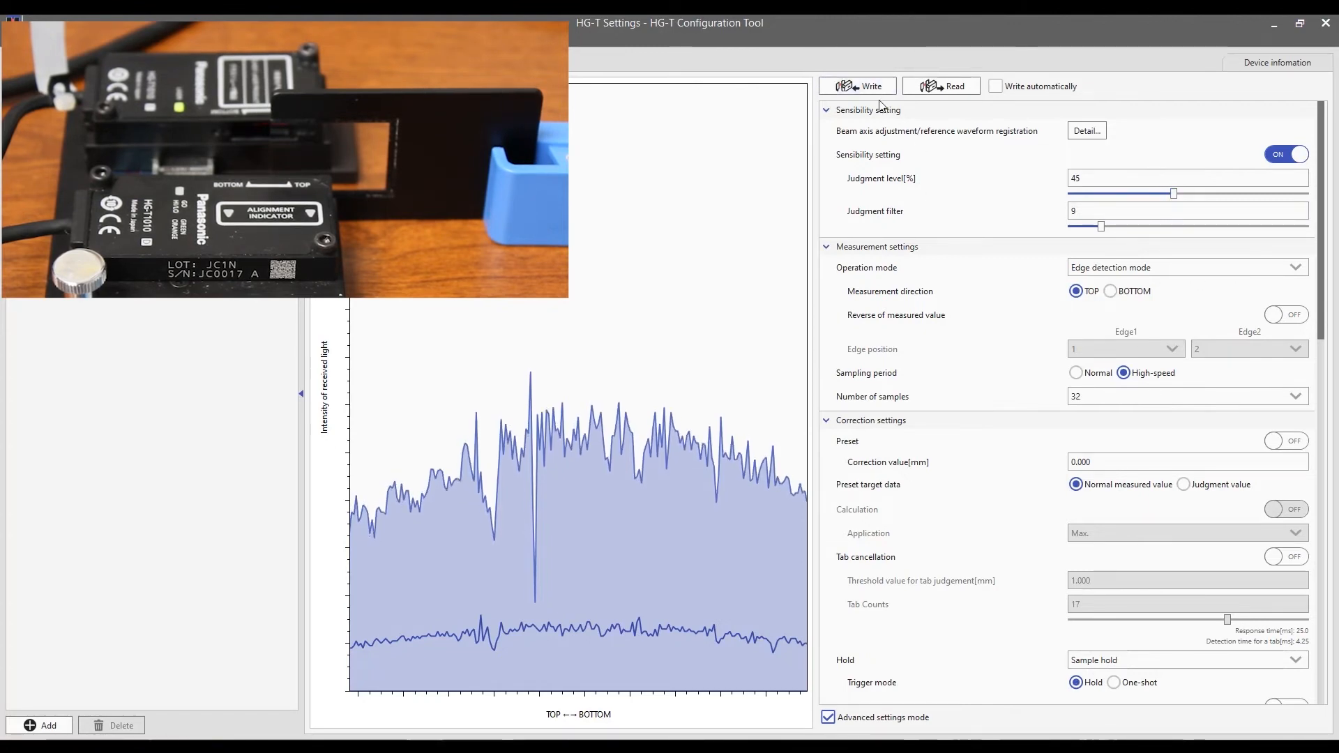
click(863, 86)
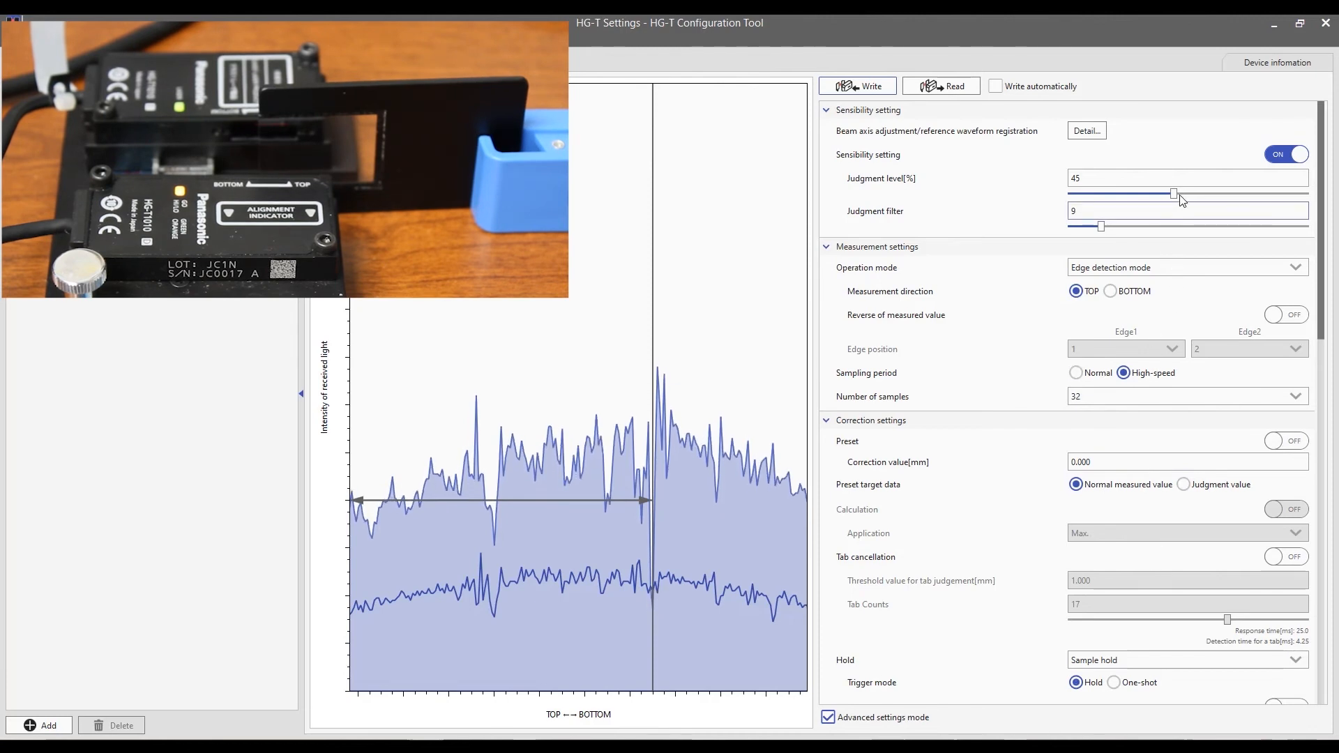
Step: Drag the judgment level slider further up to 60
drag(1174, 195, 1220, 195)
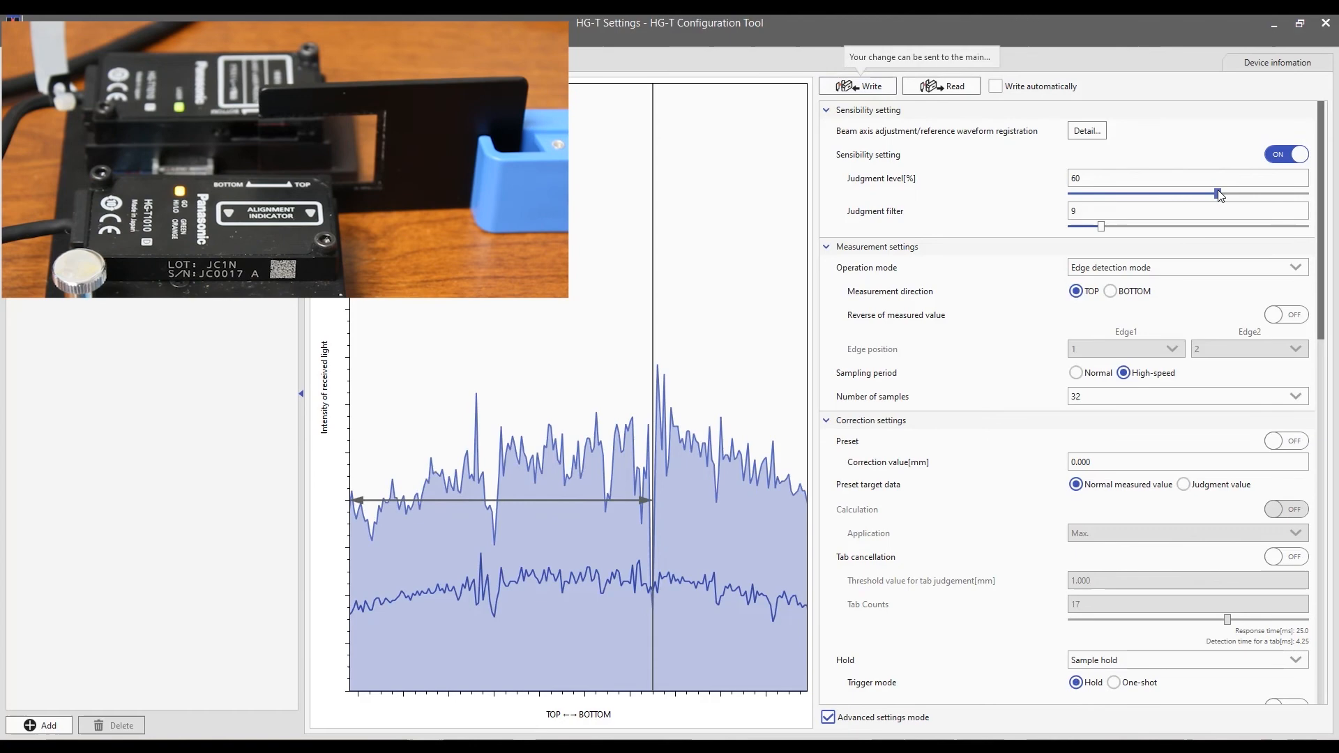